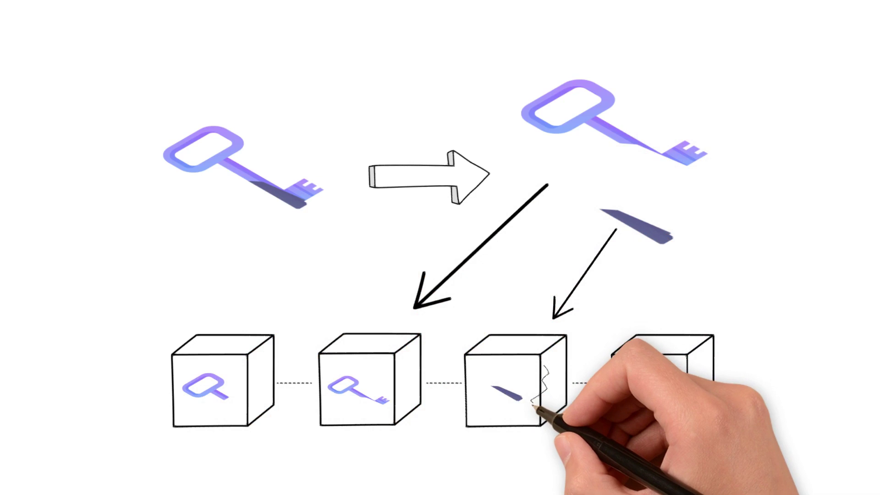
mouse_move(557, 405)
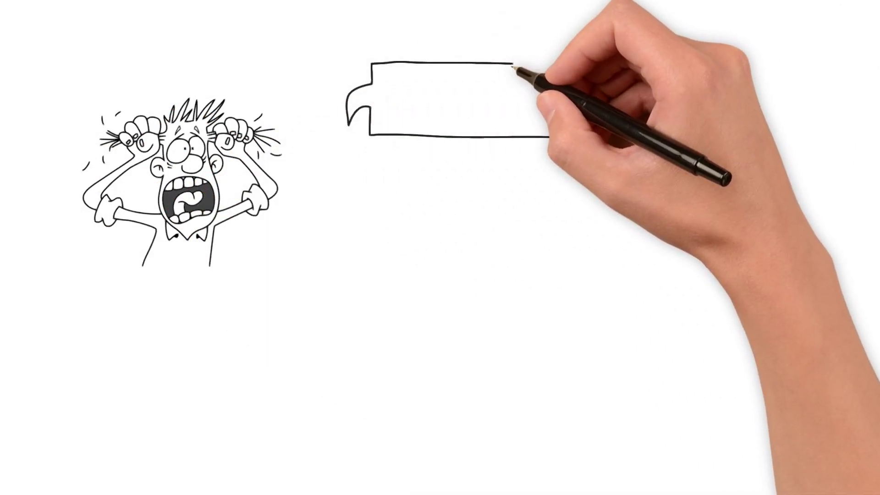
text(Emergen)
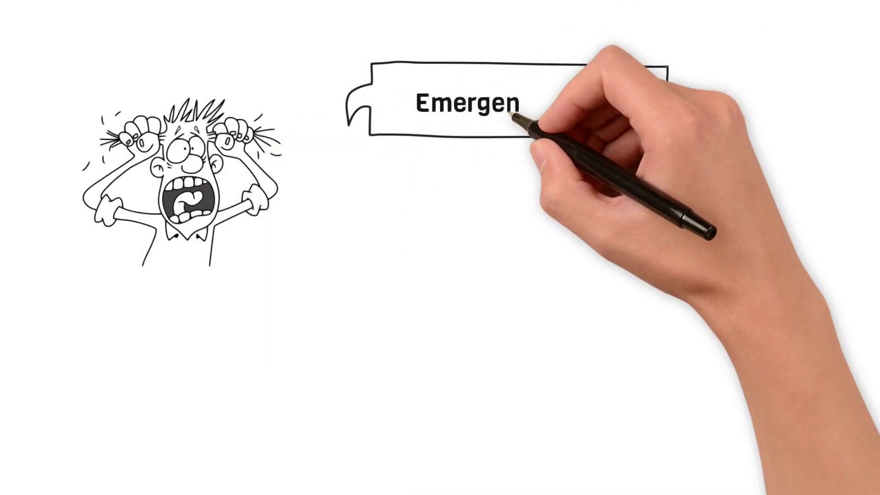